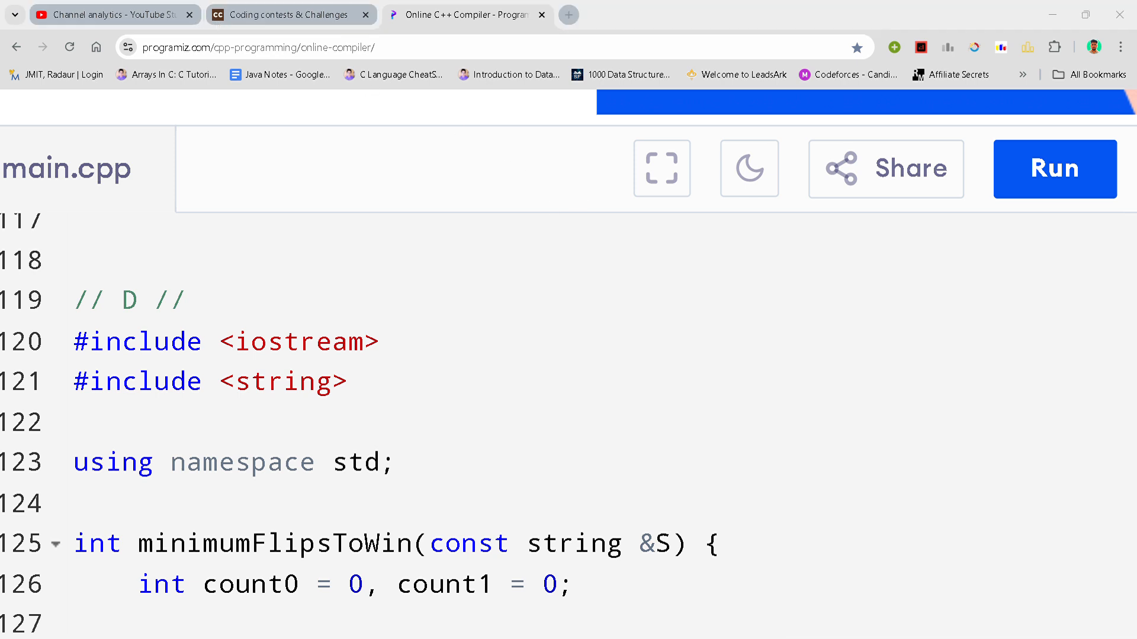
mouse_move(883, 608)
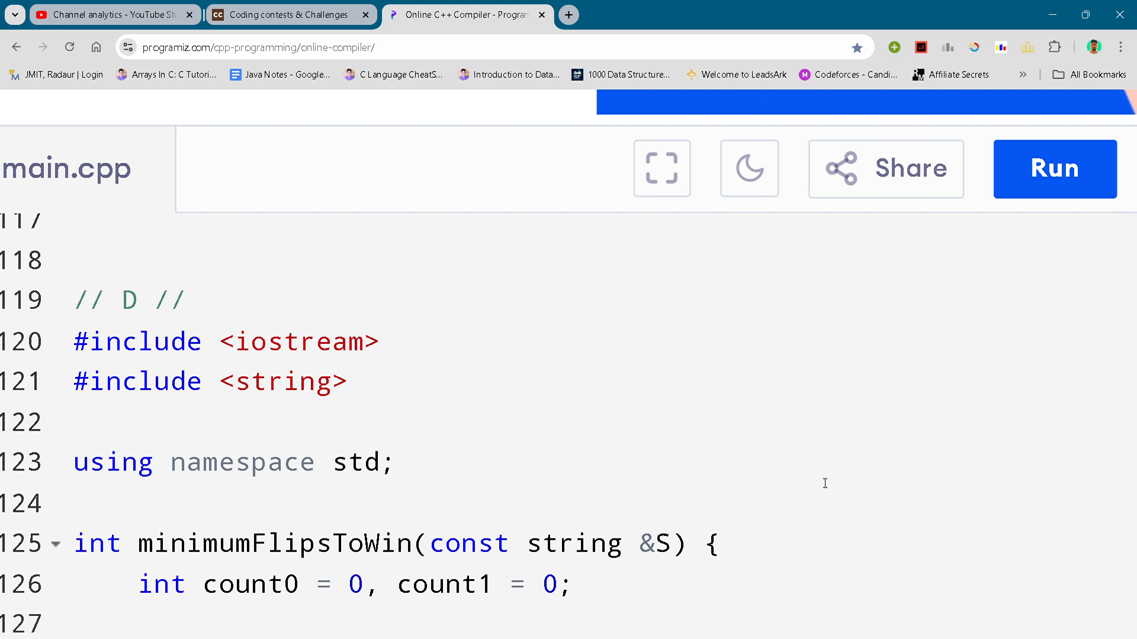
mouse_move(822, 483)
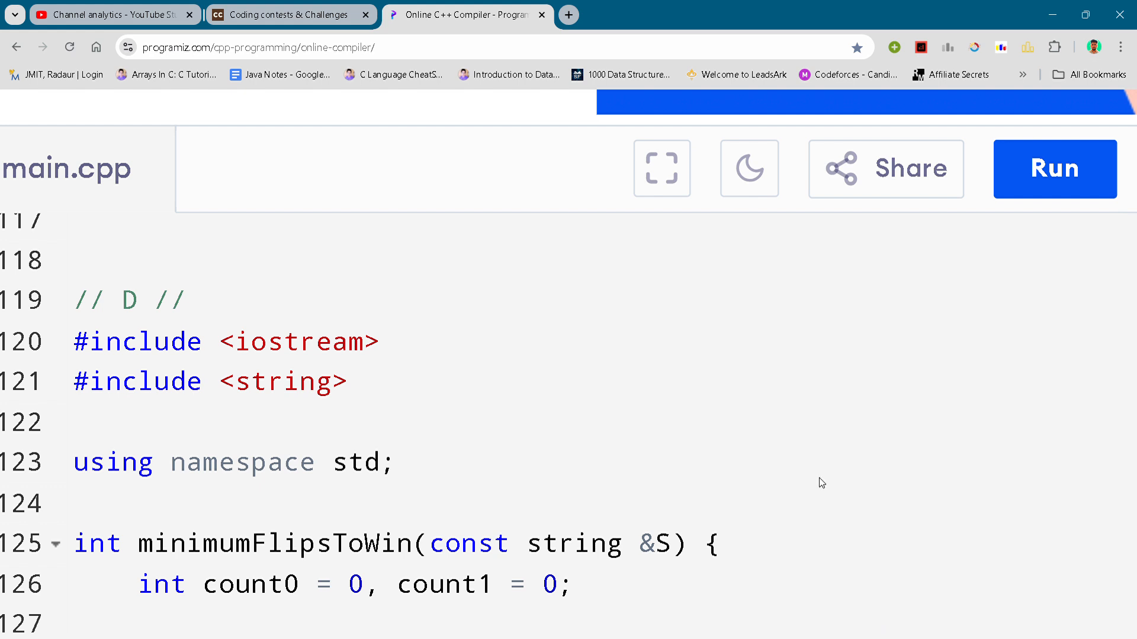
mouse_move(824, 483)
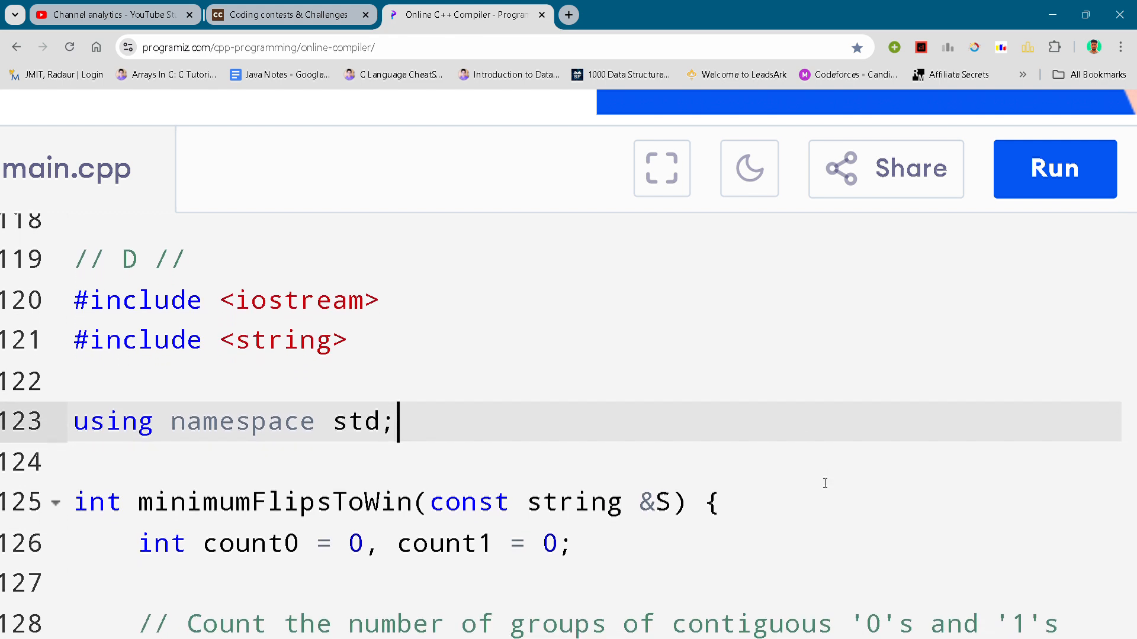
Step: Reveal the for loop over S.length() counting '0'/'1' group changes and place the cursor at line 139
scroll(down, 3)
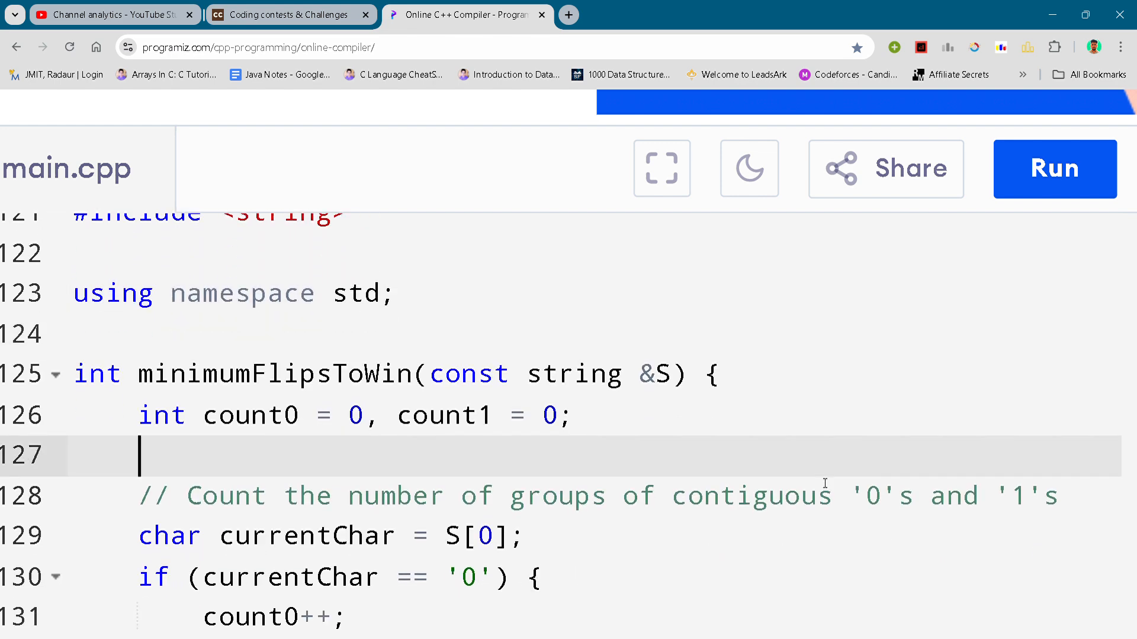
scroll(down, 3)
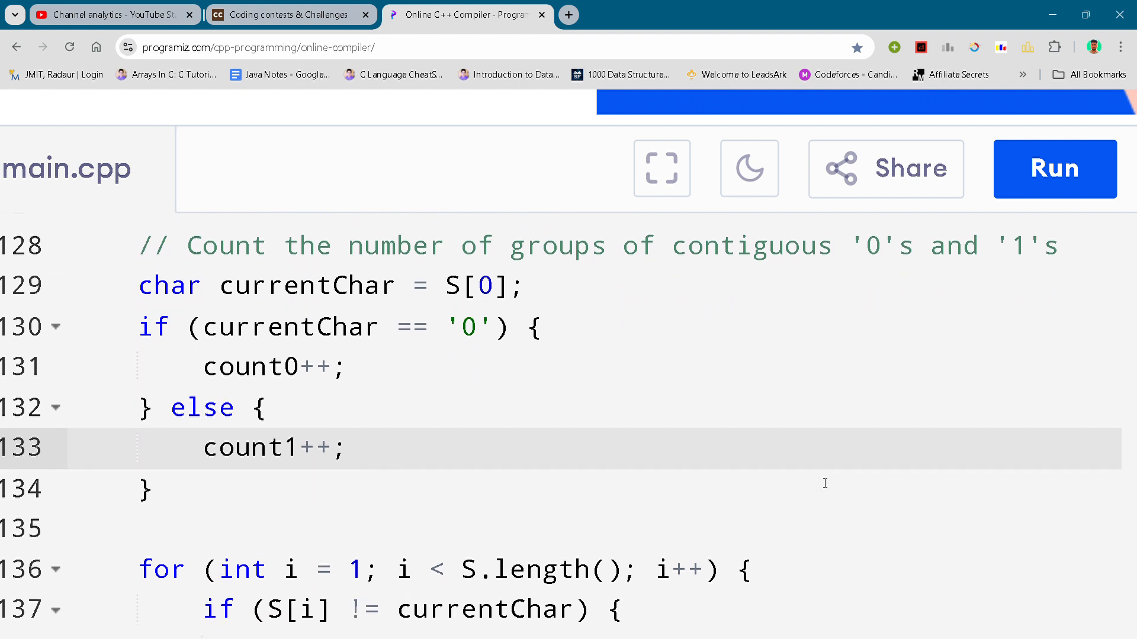
click(656, 528)
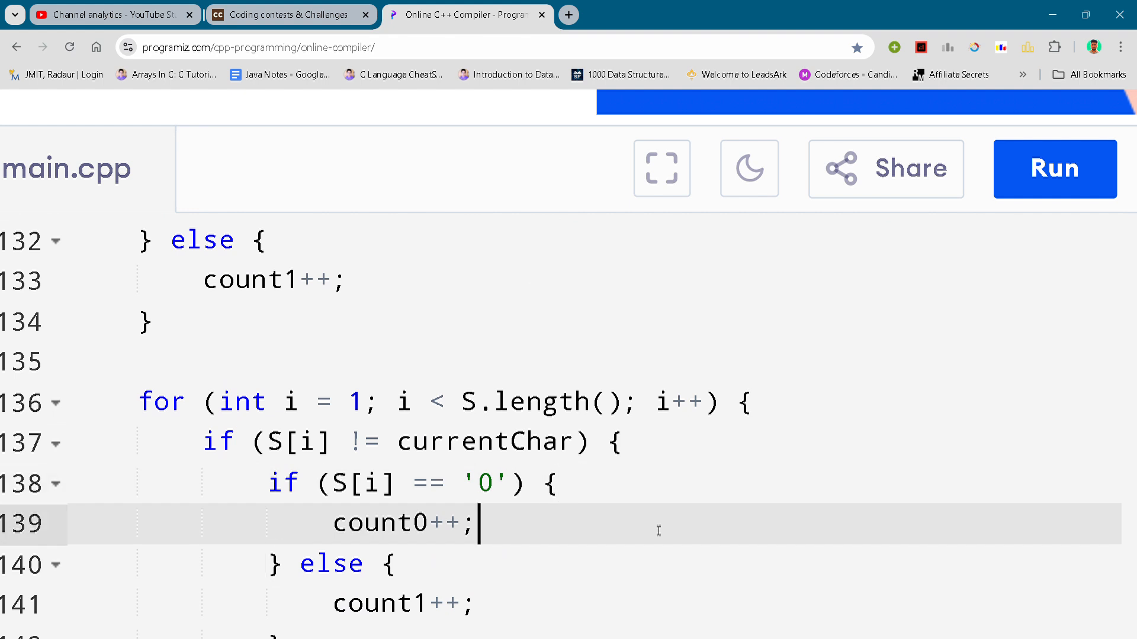
Step: Reveal the return min(count1, count0) line and the header of main below it
scroll(down, 3)
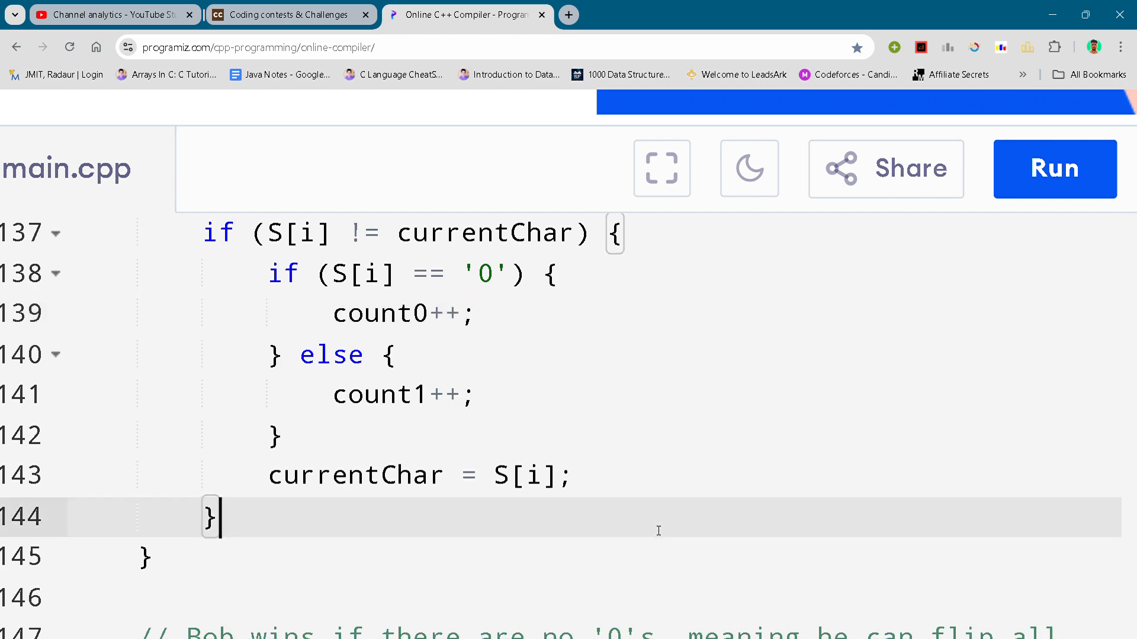
scroll(down, 3)
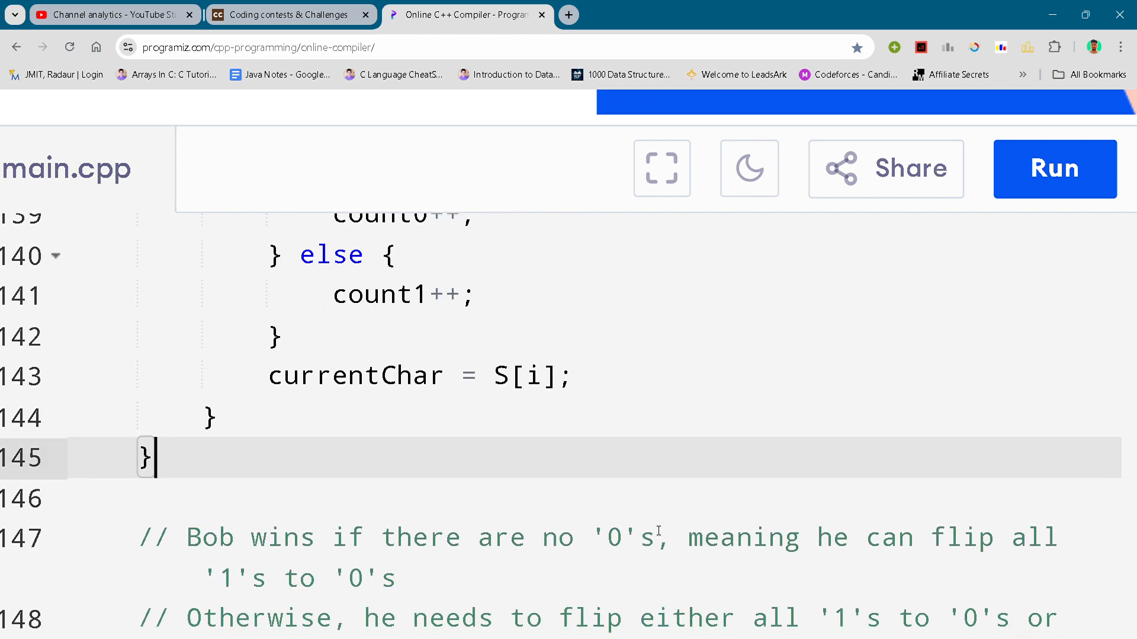
scroll(down, 3)
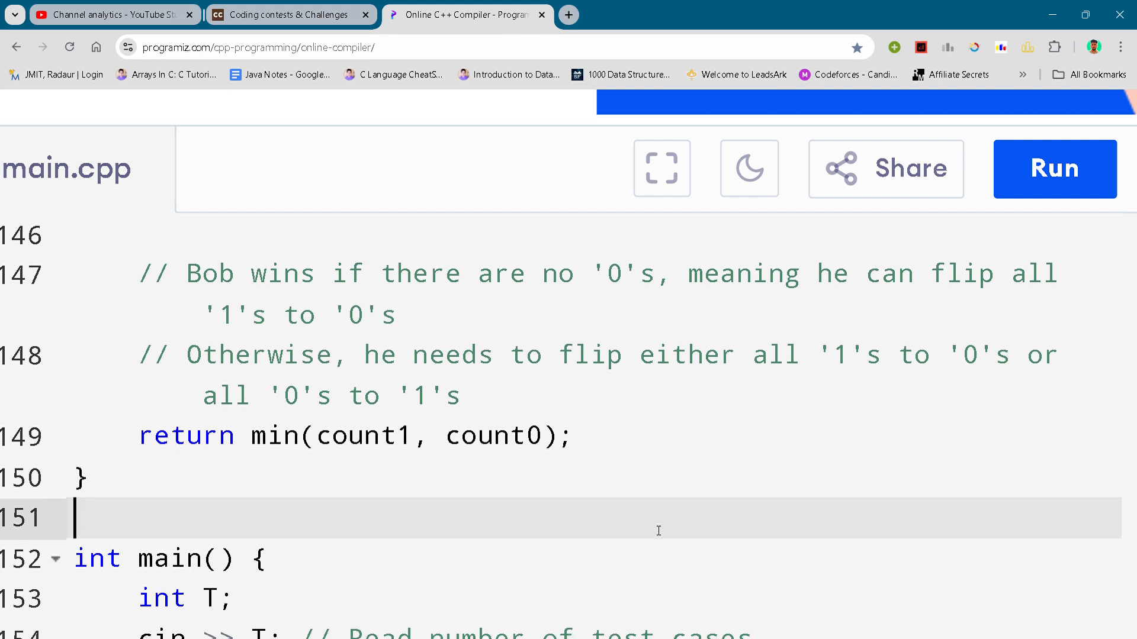
Step: Reveal main's while (T--) loop reading N and S, printing minimumFlipsToWin(S), and return 0
scroll(down, 3)
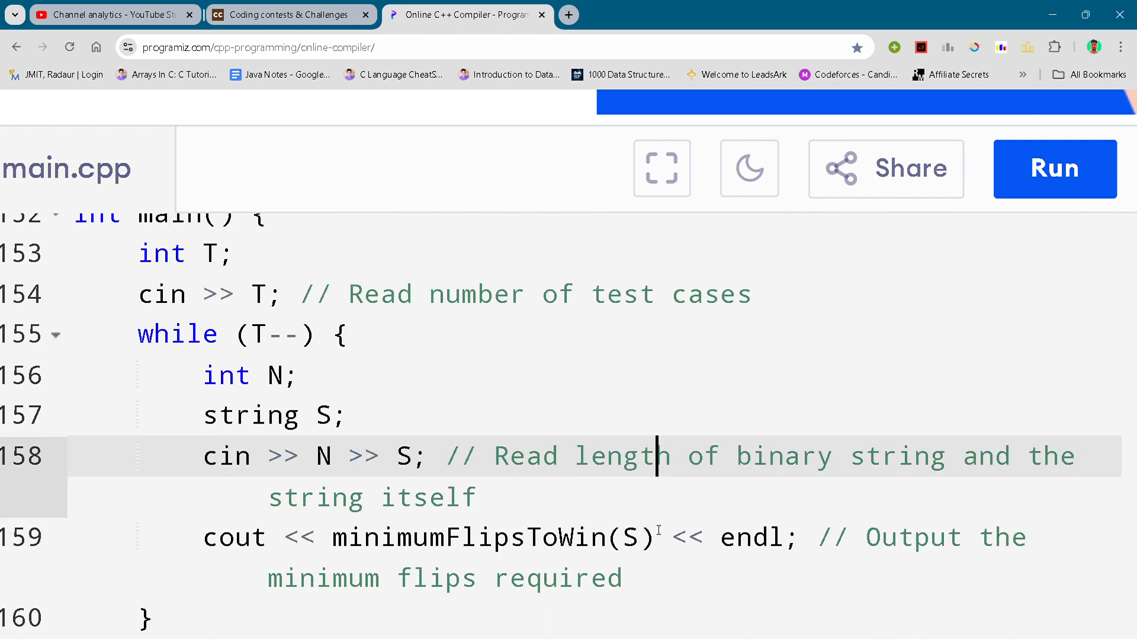
scroll(down, 3)
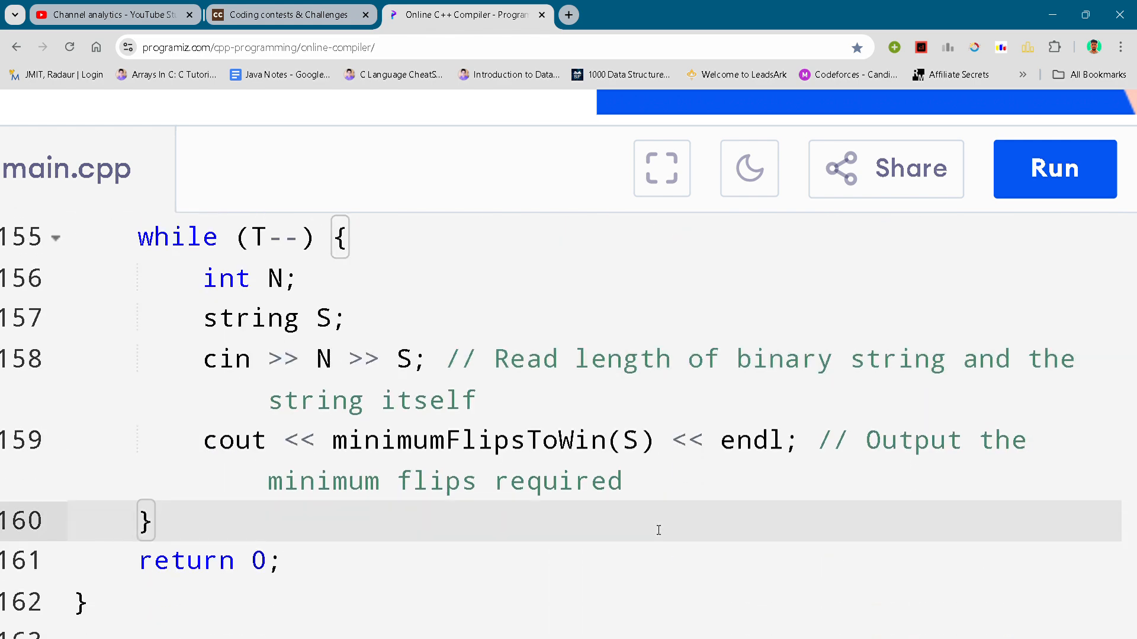